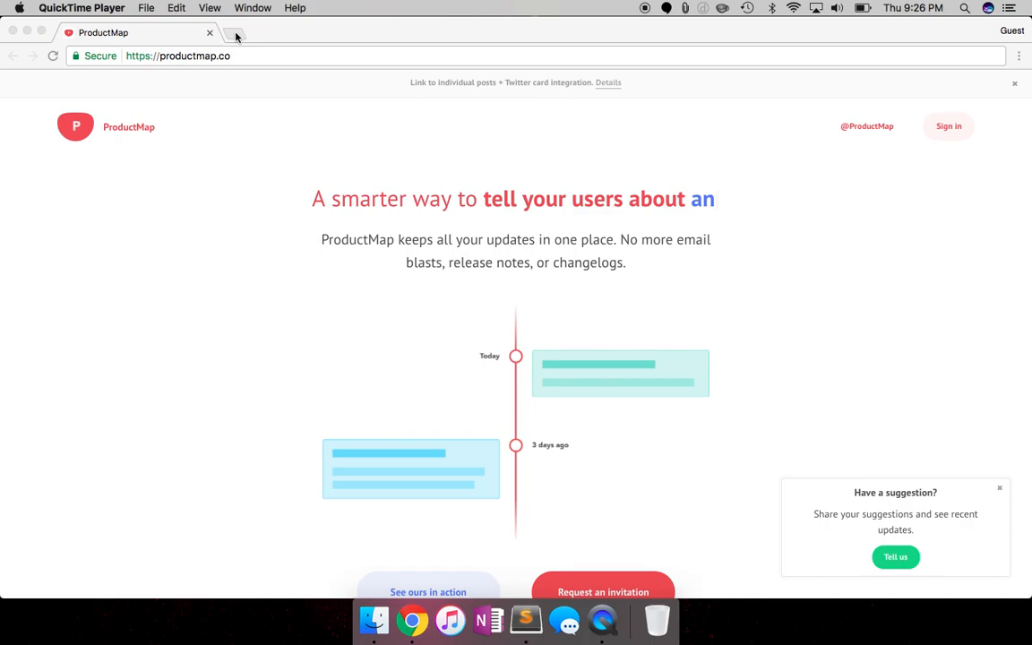
Search Google for 'typed js' and open Matt Boldt's Typed.js demo at its Installation section.
type("typed")
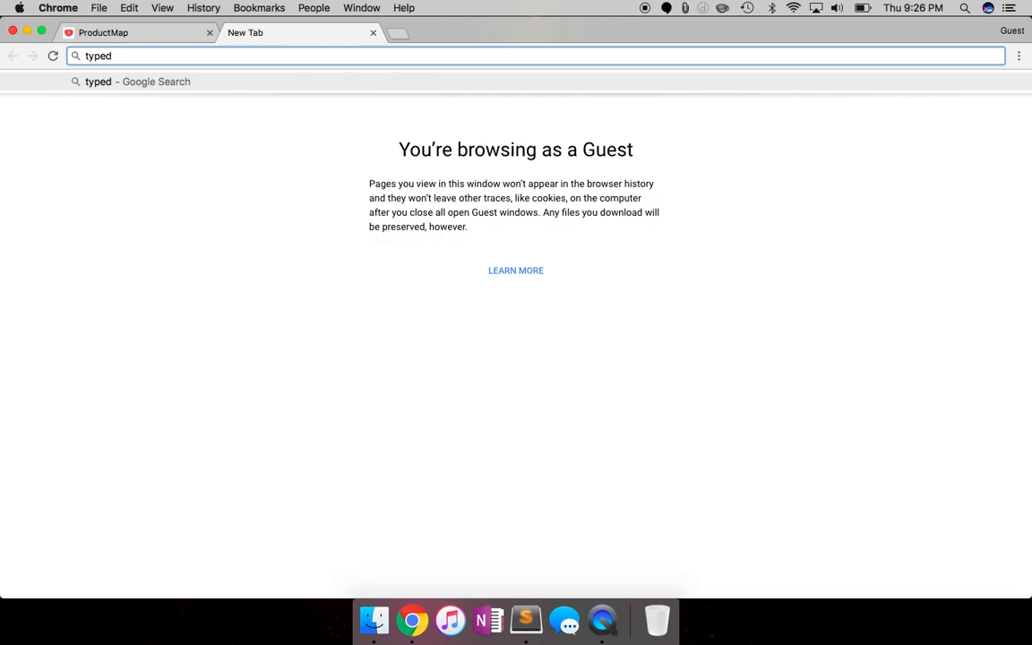
left_click(292, 338)
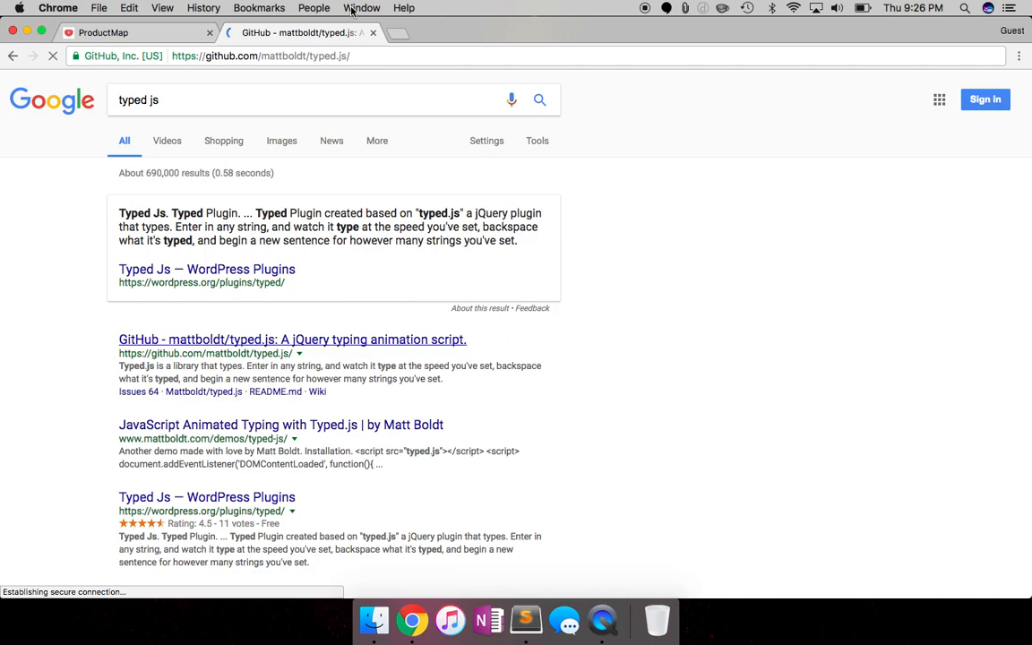
left_click(292, 338)
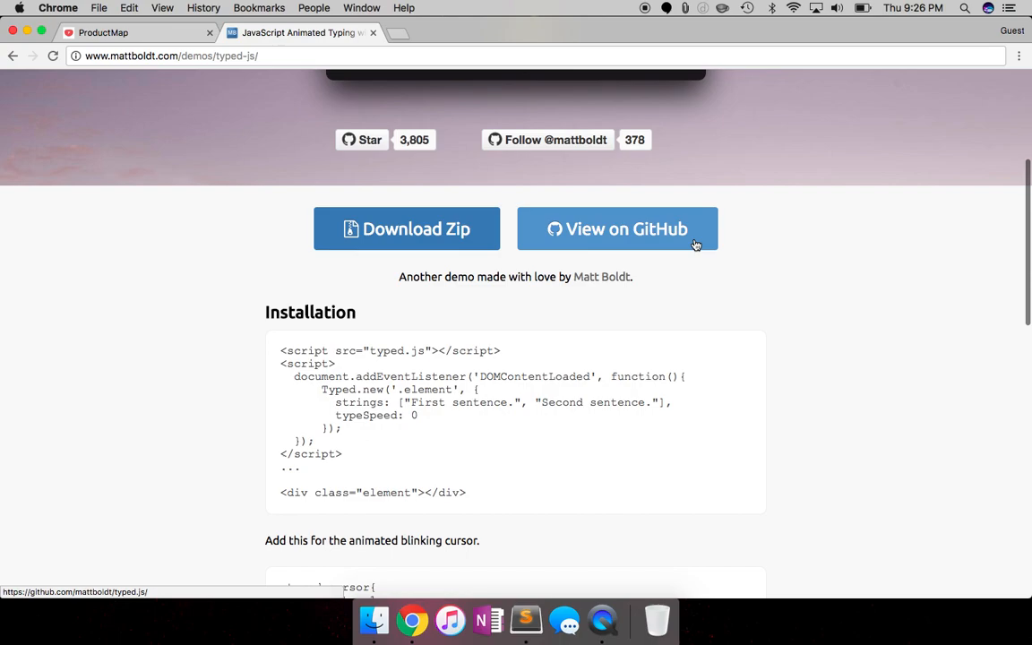
scroll("down", 3)
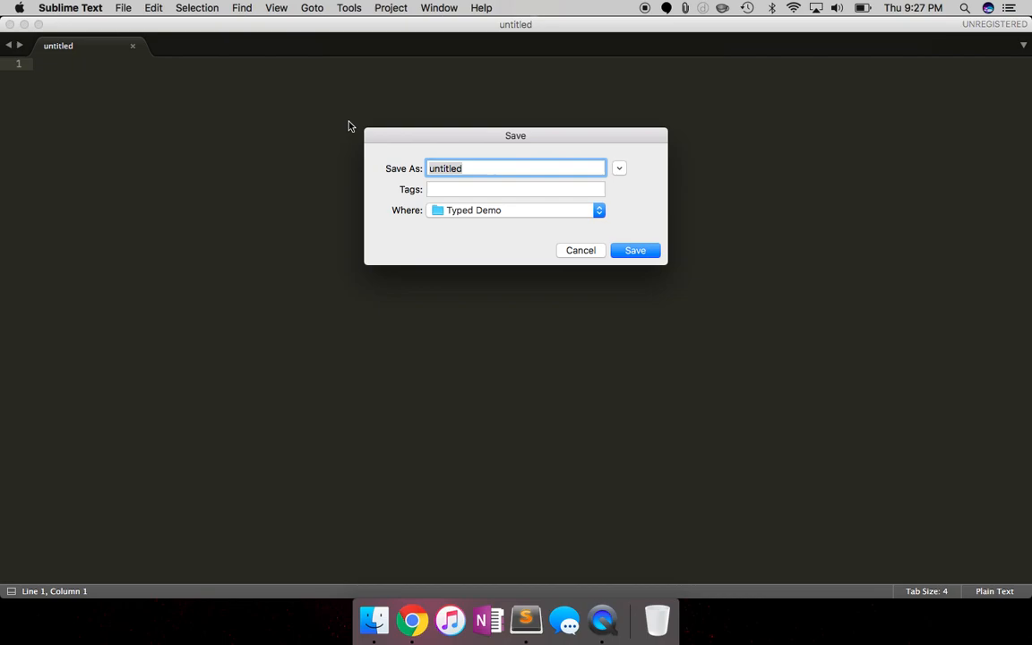
Save index.html and an empty js.js into the Typed Demo folder.
left_click(122, 7)
type("js.j")
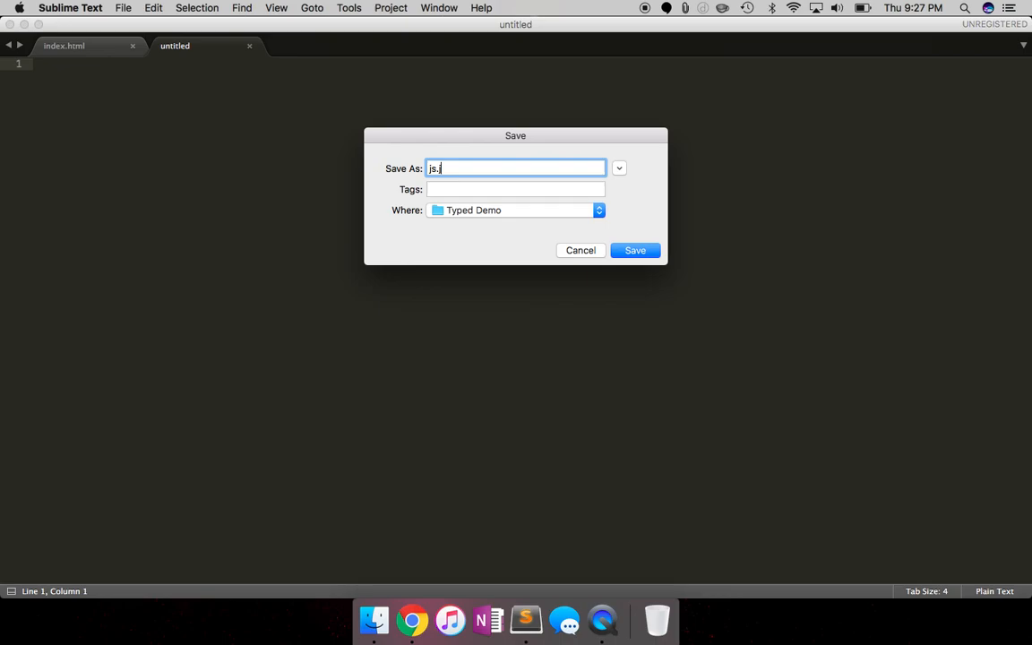
left_click(635, 250)
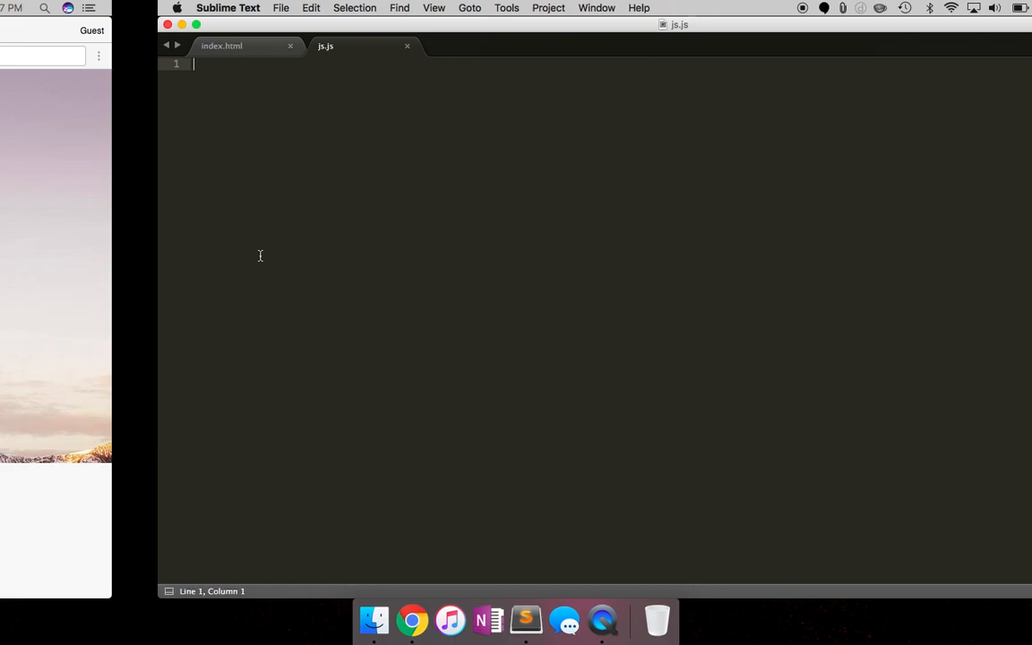
type("bootstrap.com")
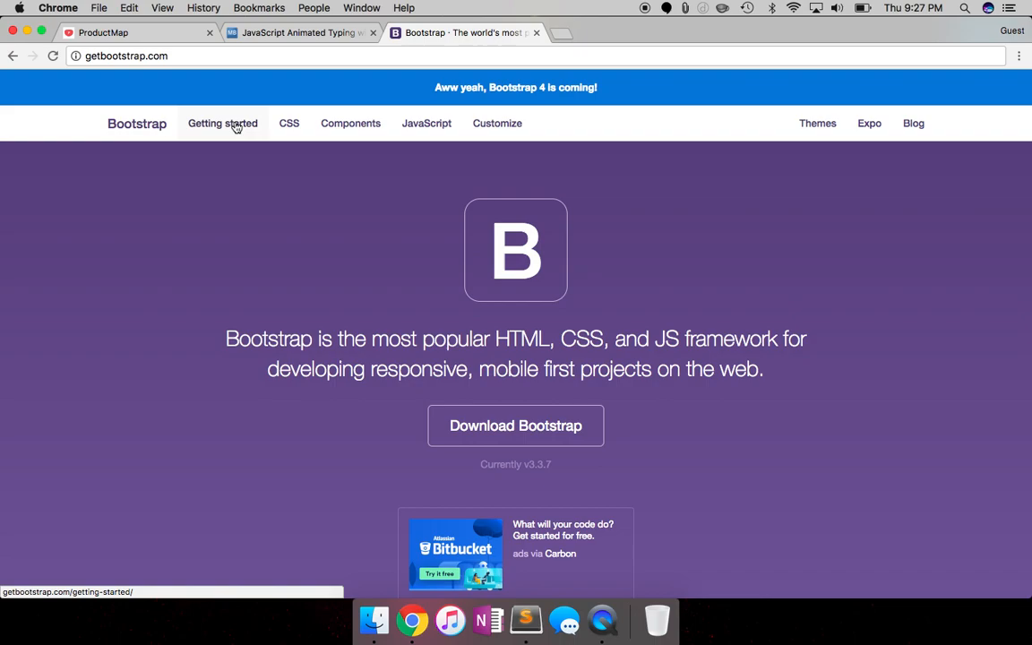
Use Bootstrap's Jumbotron example so local index.html shows 'Hello, world!', then close Bootstrap docs.
left_click(222, 122)
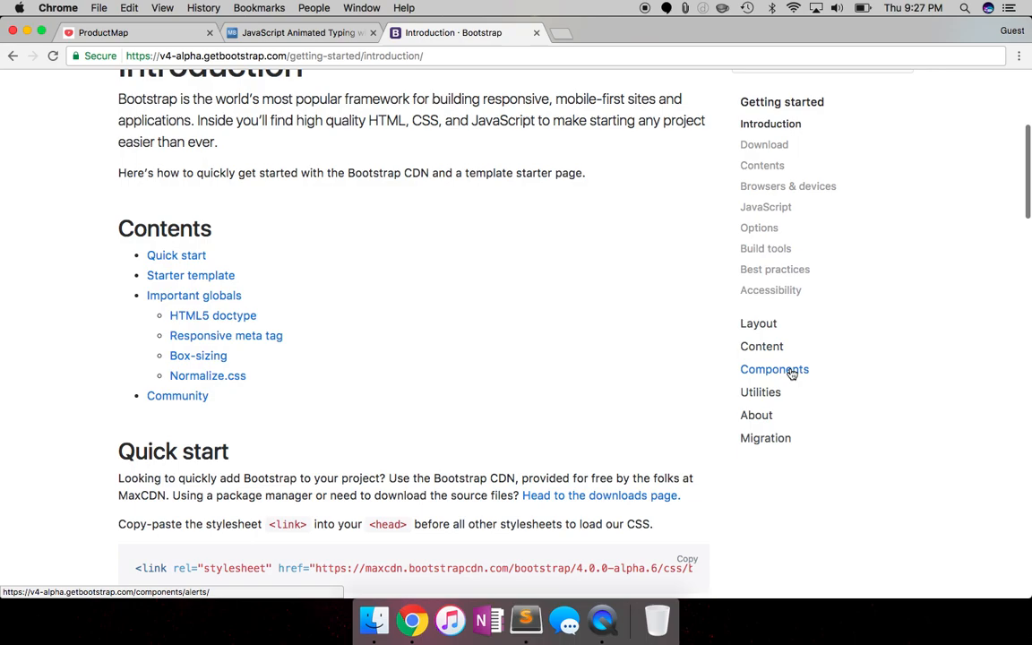
left_click(687, 184)
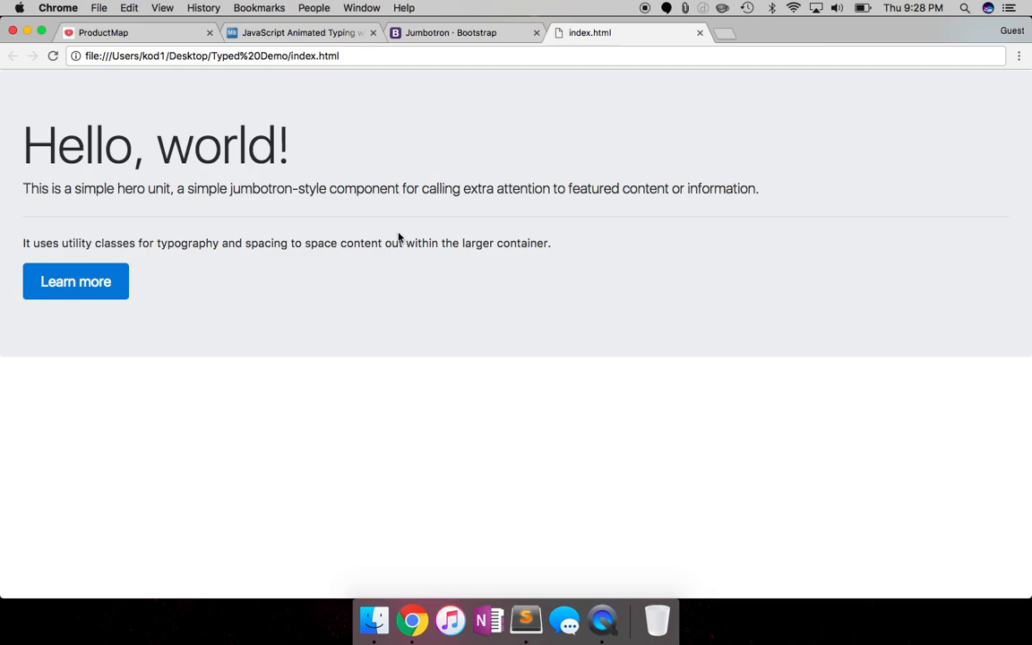
left_click(536, 32)
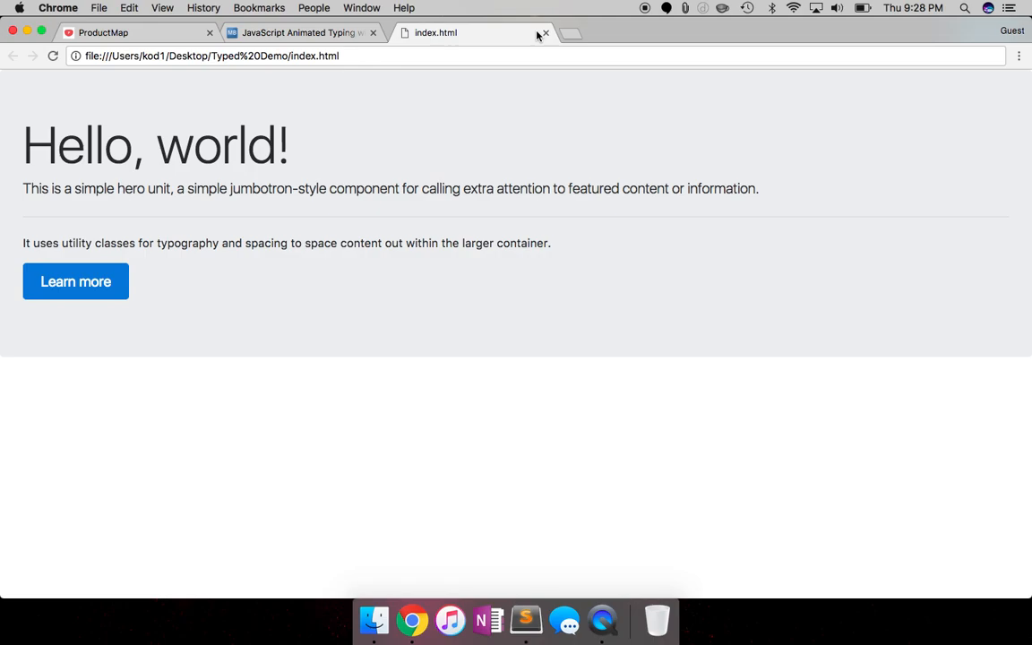
Download the Typed.js zip from the demo page.
left_click(300, 32)
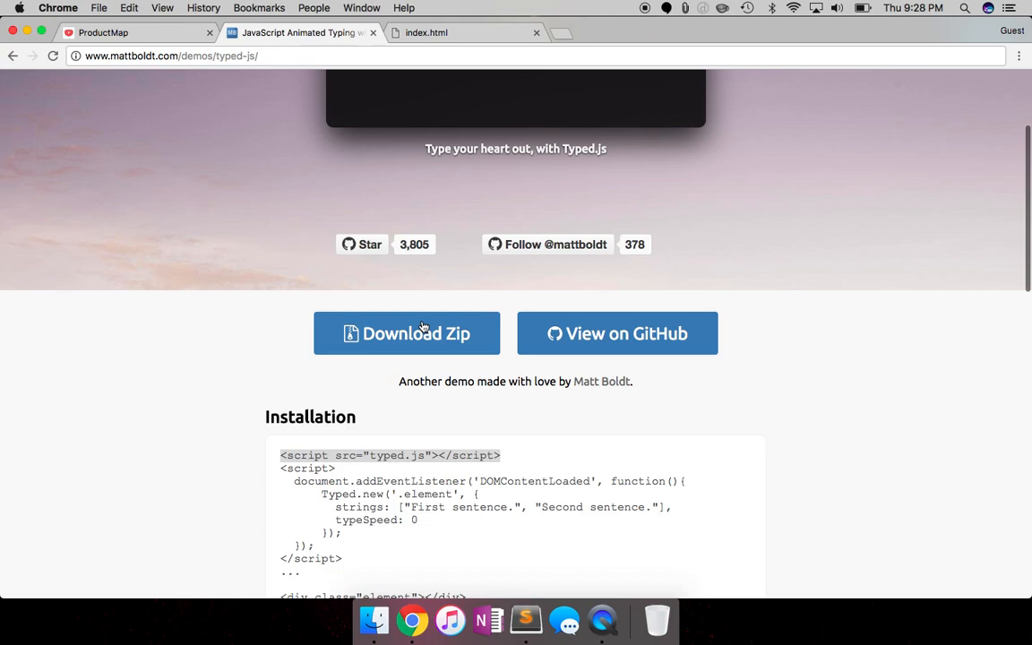
left_click(406, 333)
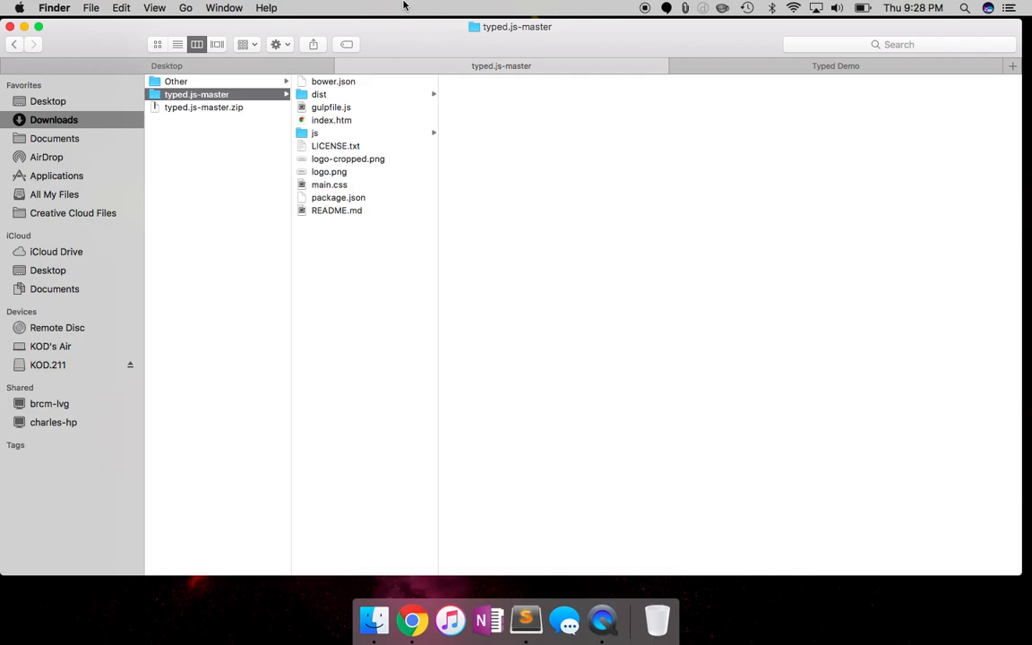
Browse the extracted typed.js-master dist files in Downloads.
left_click(315, 133)
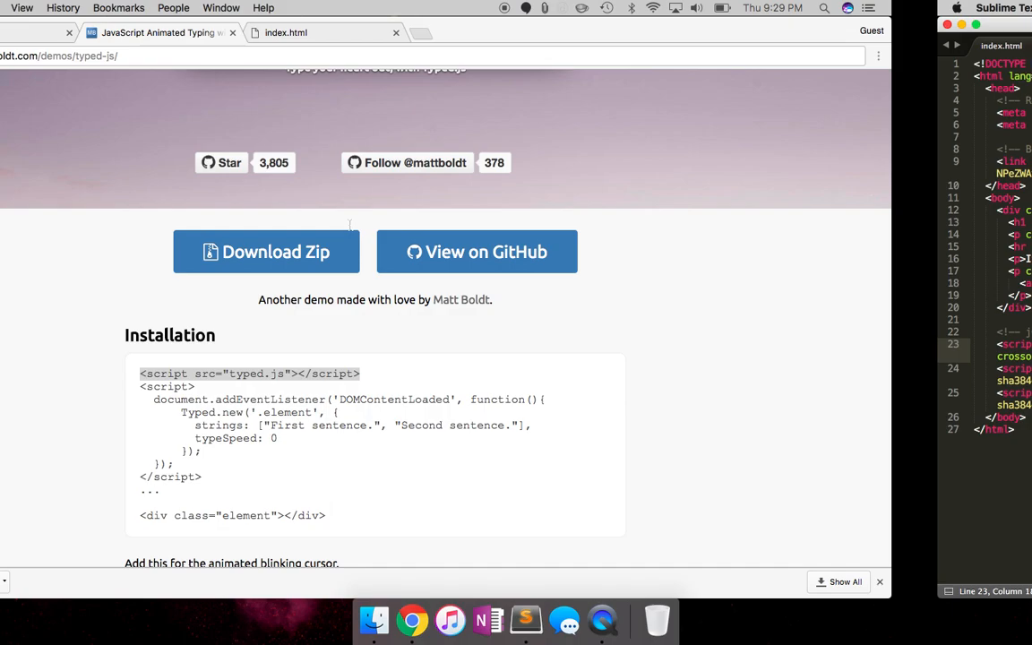
Add <script src="typed.js"></script> before </body> in index.html and save.
left_click(524, 620)
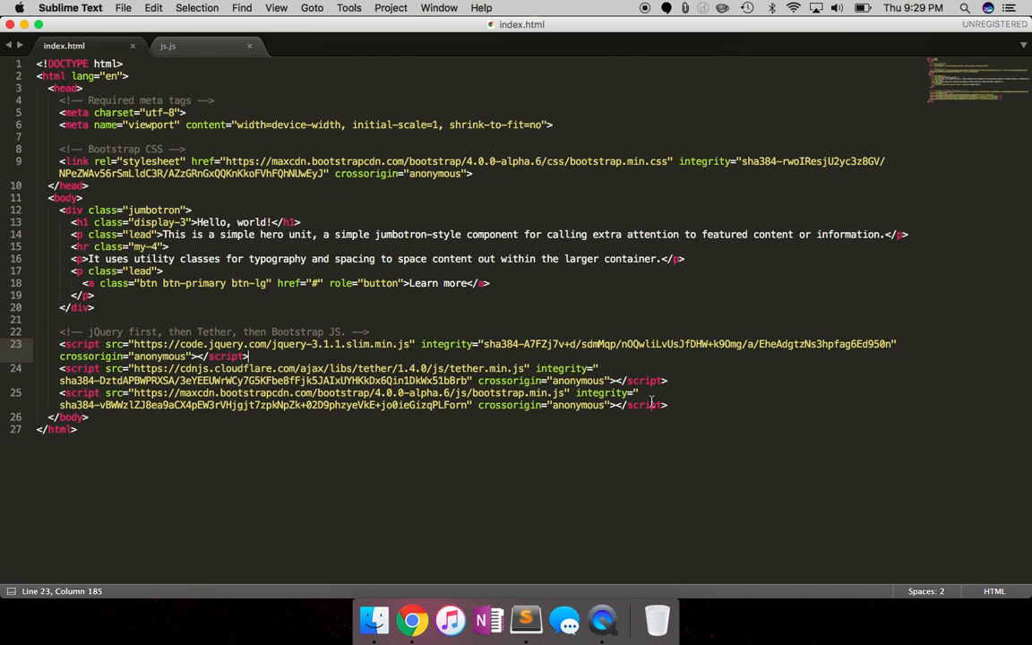
type("<script src=\"typed.js\"></script>")
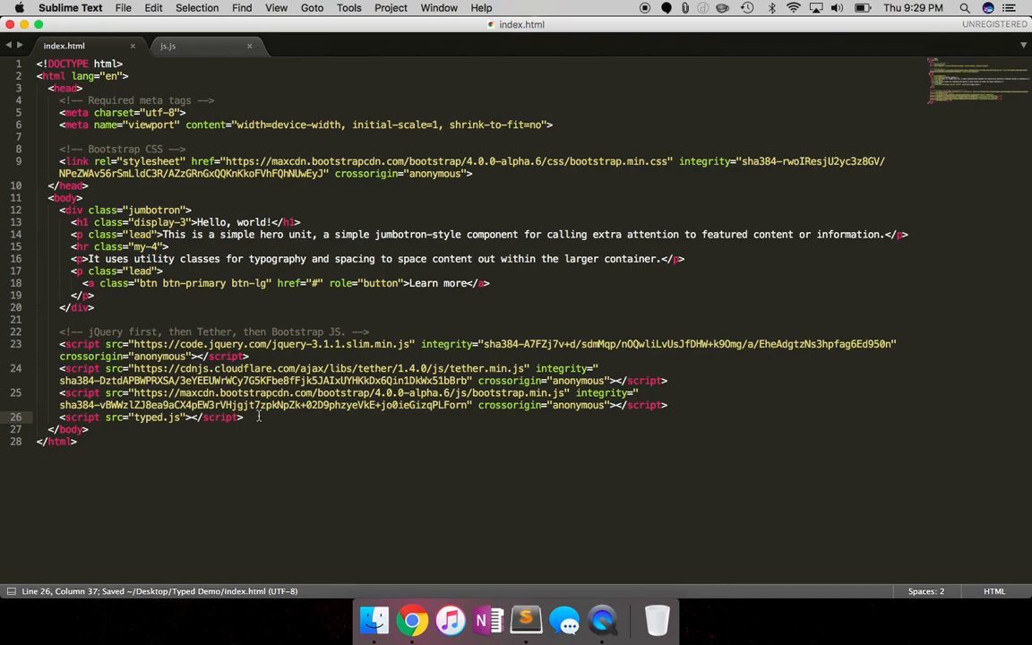
key("enter")
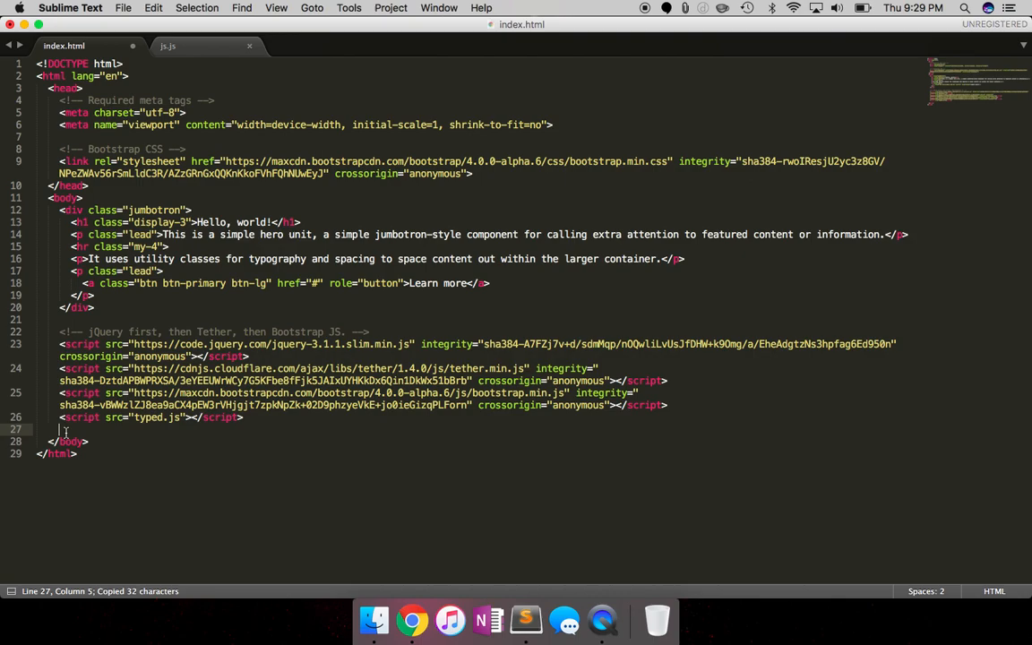
type("<script src=\"js.js\"></script>")
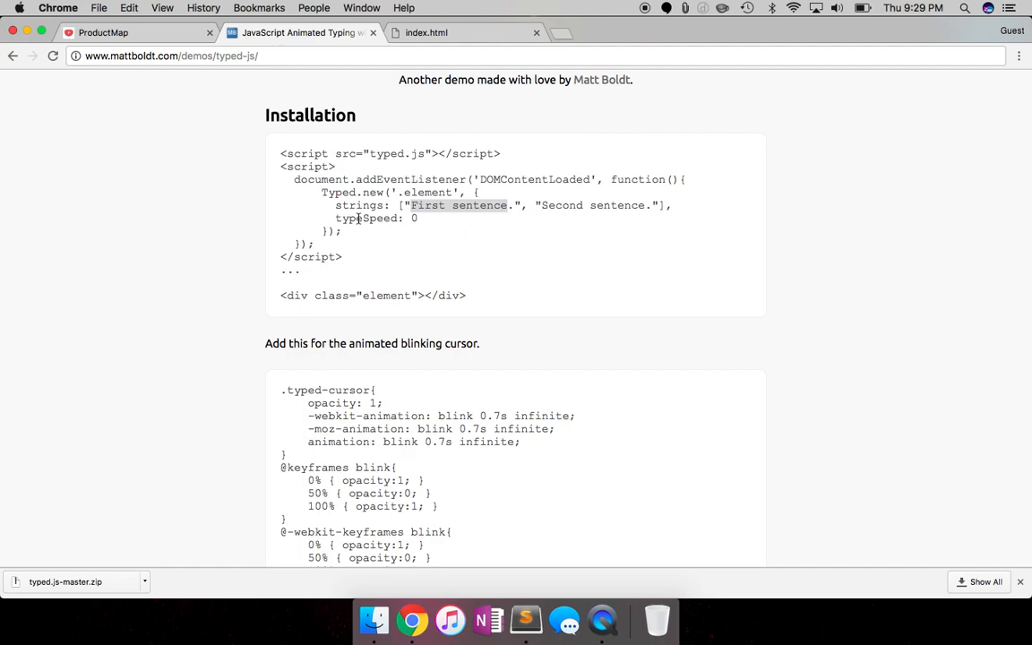
Compare the ProductMap typing headline with the Typed.js demo snippet.
left_click(135, 32)
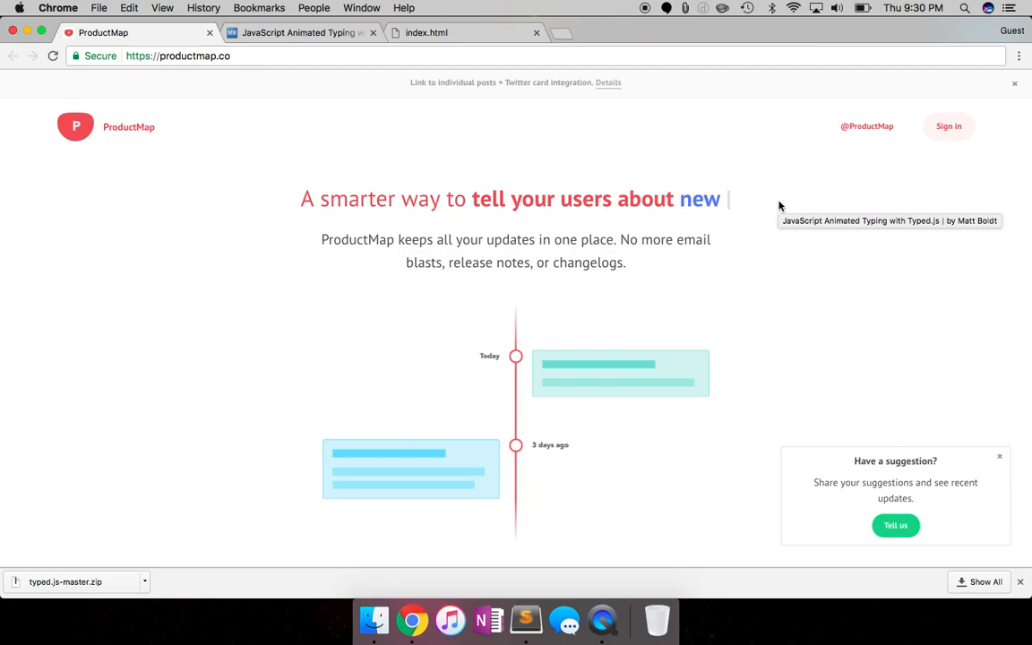
left_click(300, 32)
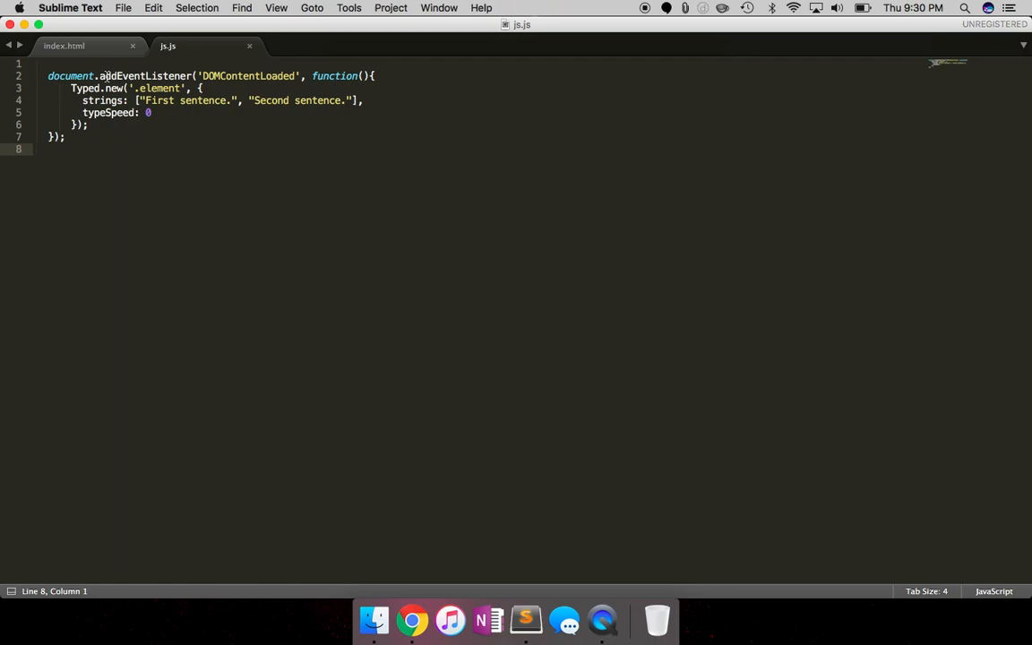
Paste the DOMContentLoaded Typed.new snippet into js.js.
double_click(158, 88)
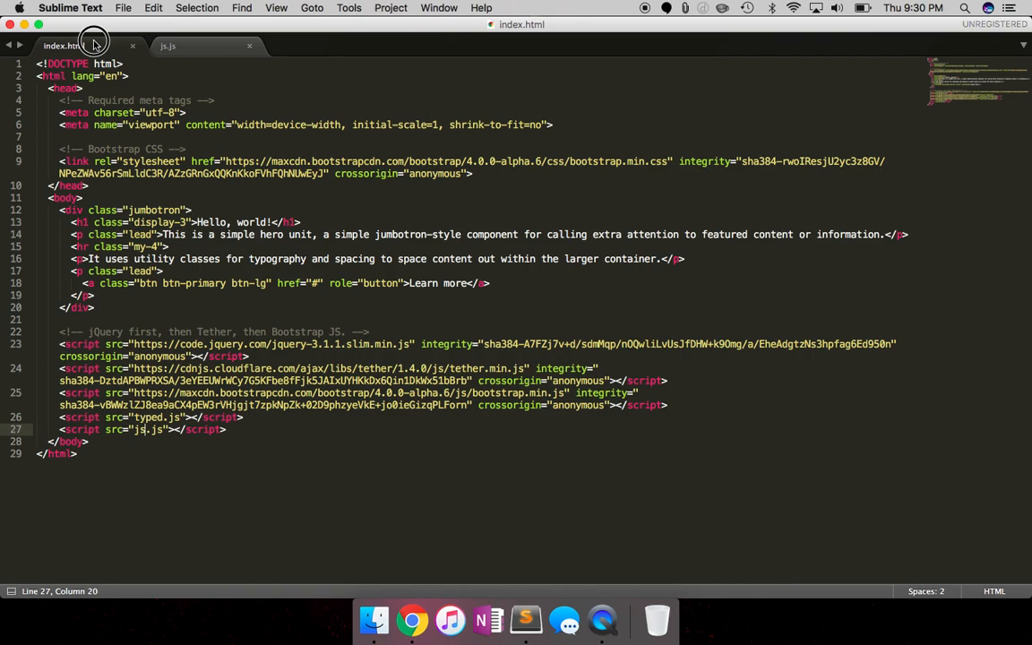
Insert <div class="element"></div> after the jumbotron's closing div.
left_click(87, 307)
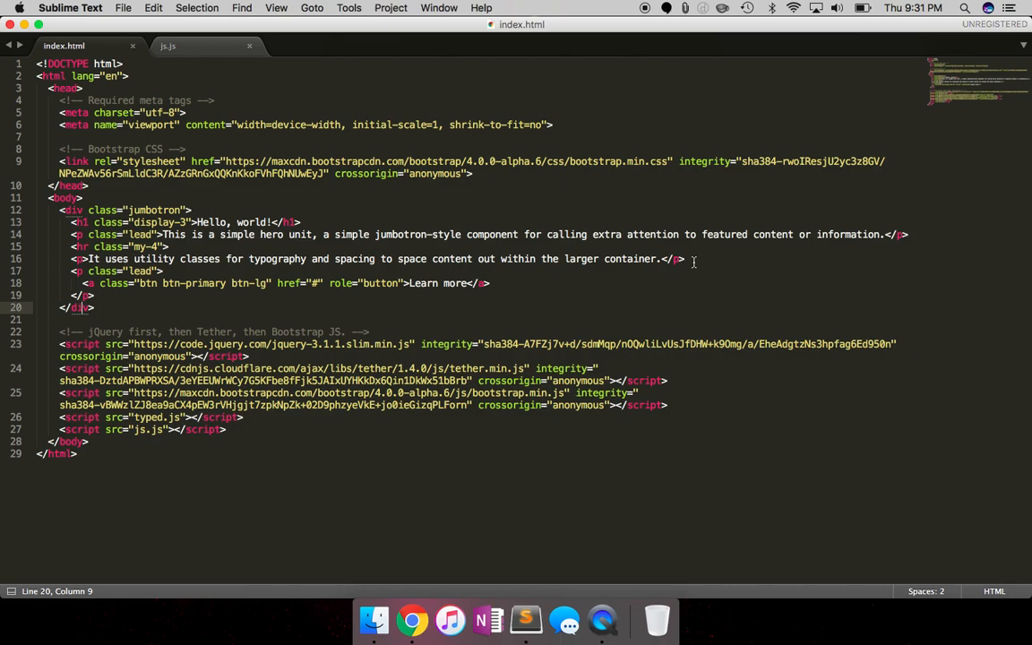
type("<div class=\"element\"></div>")
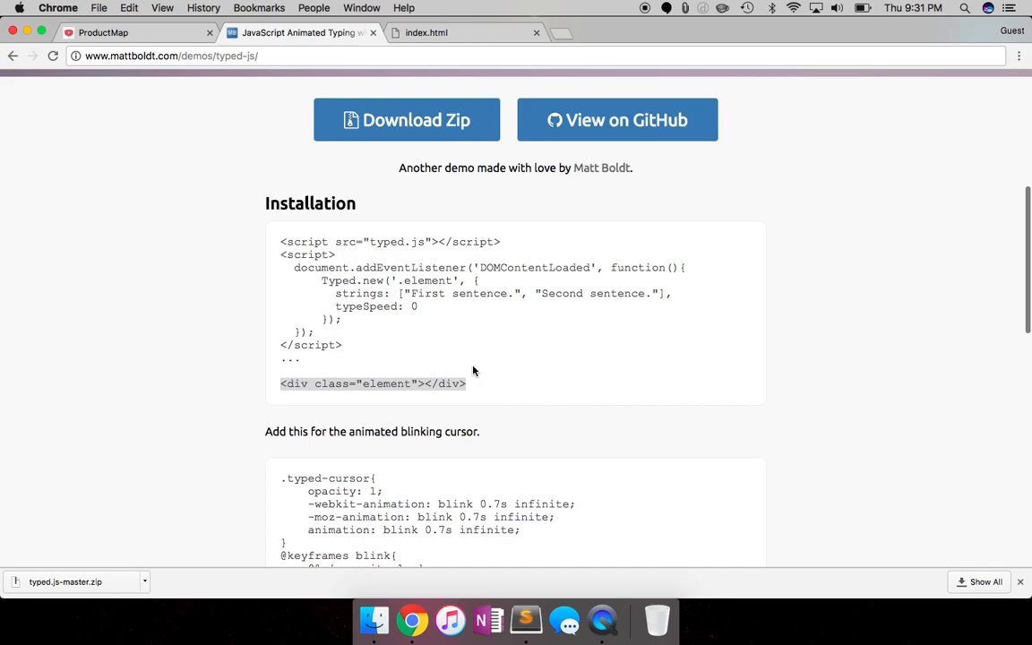
Scroll through the Typed.js demo's Installation snippet.
scroll("down", 3)
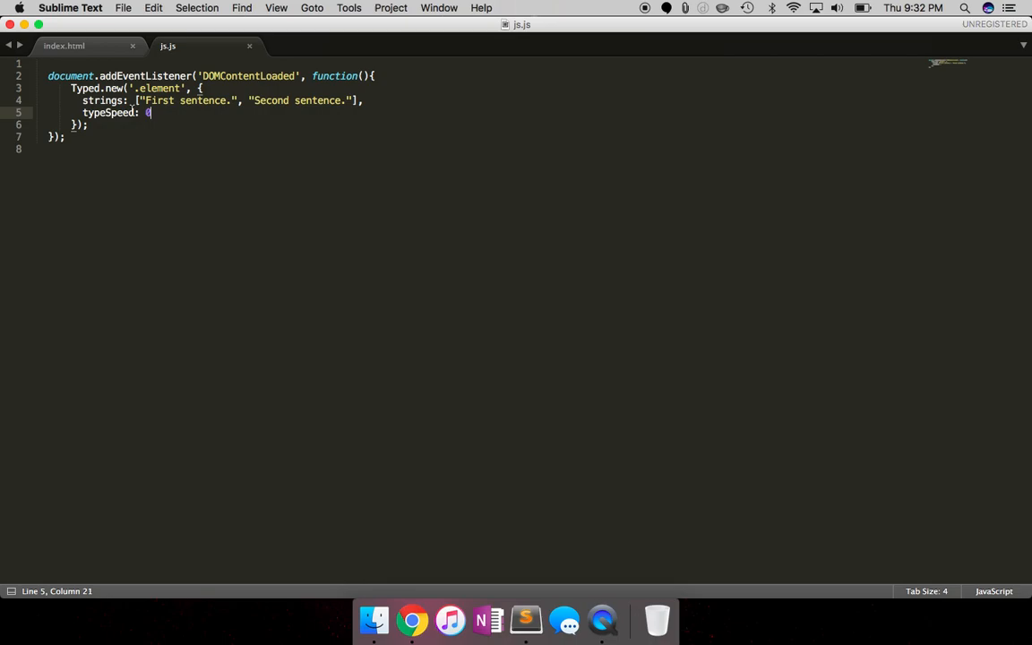
Change typeSpeed to 4 in js.js, save, and preview the typed sentence.
type("4")
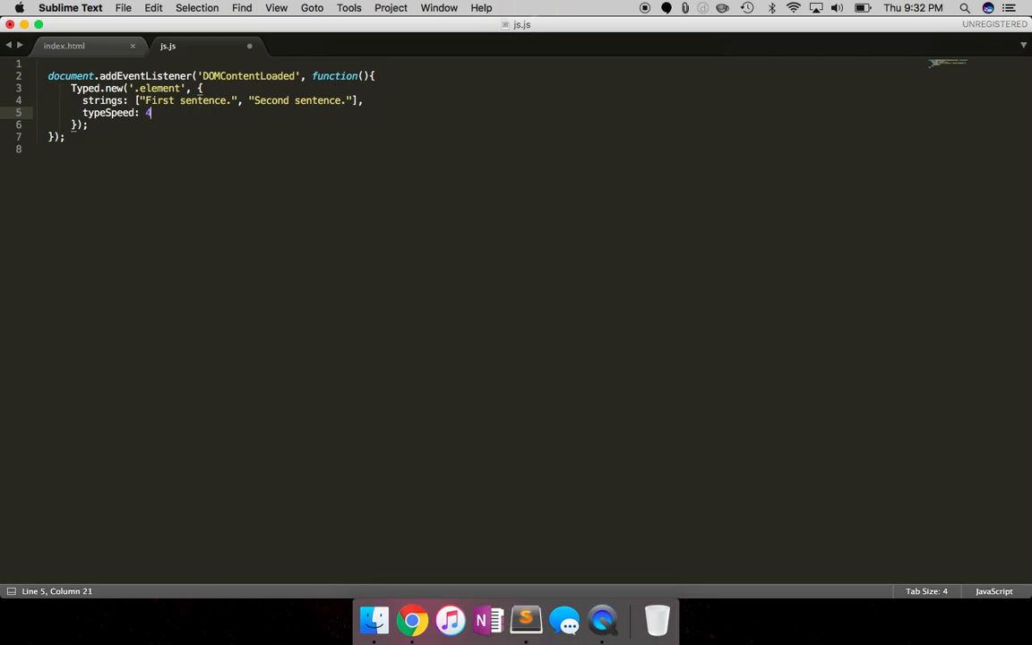
type("s")
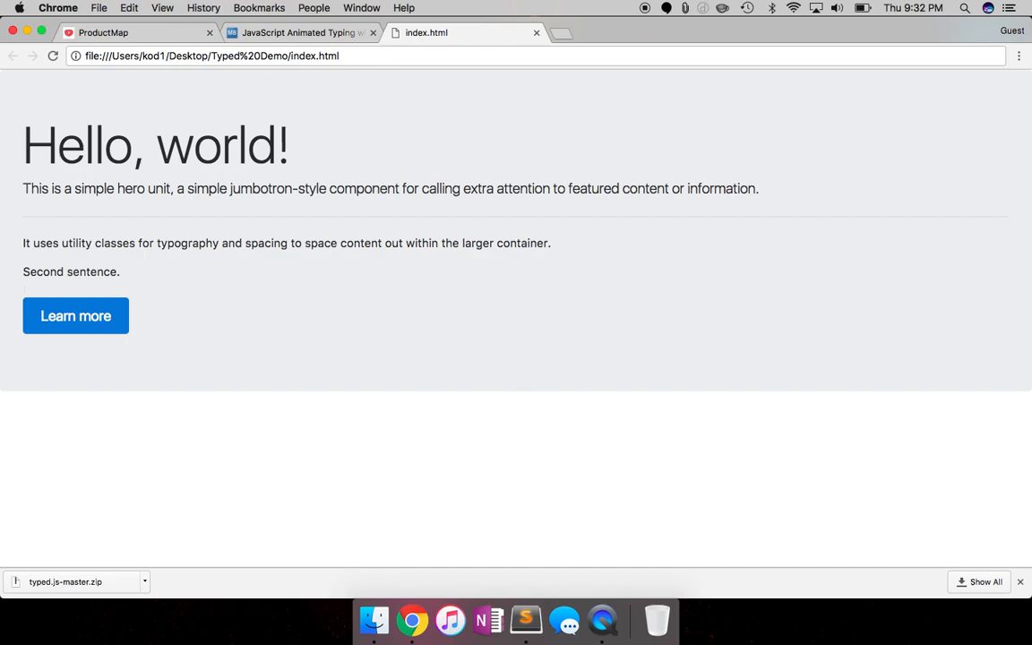
From the Typed.js GitHub readme, copy the 'Strings from static HTML' typed-strings div markup.
left_click(300, 32)
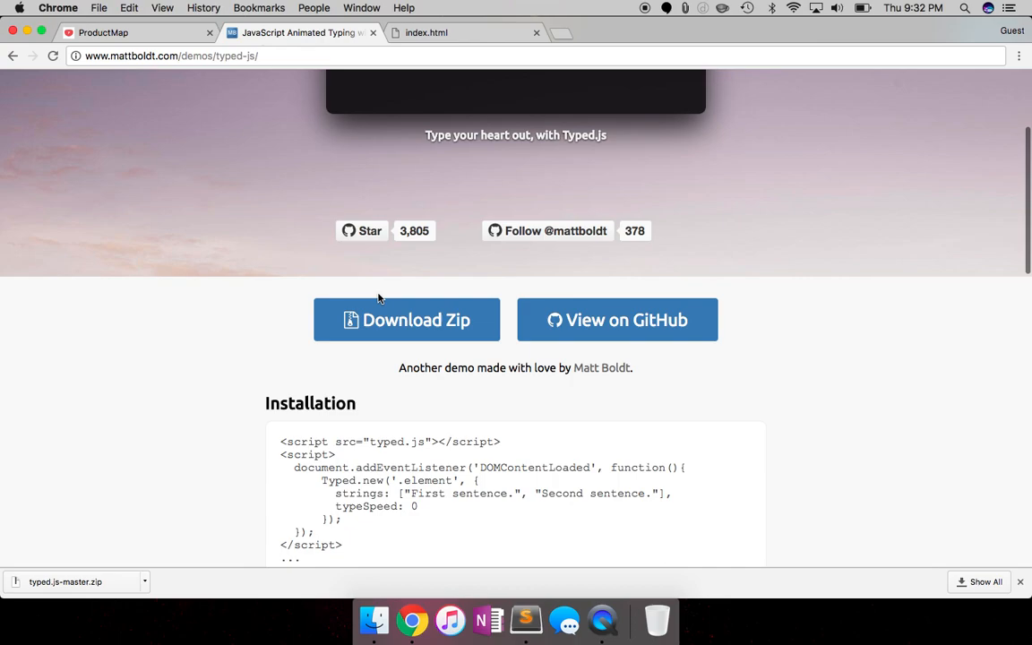
left_click(617, 320)
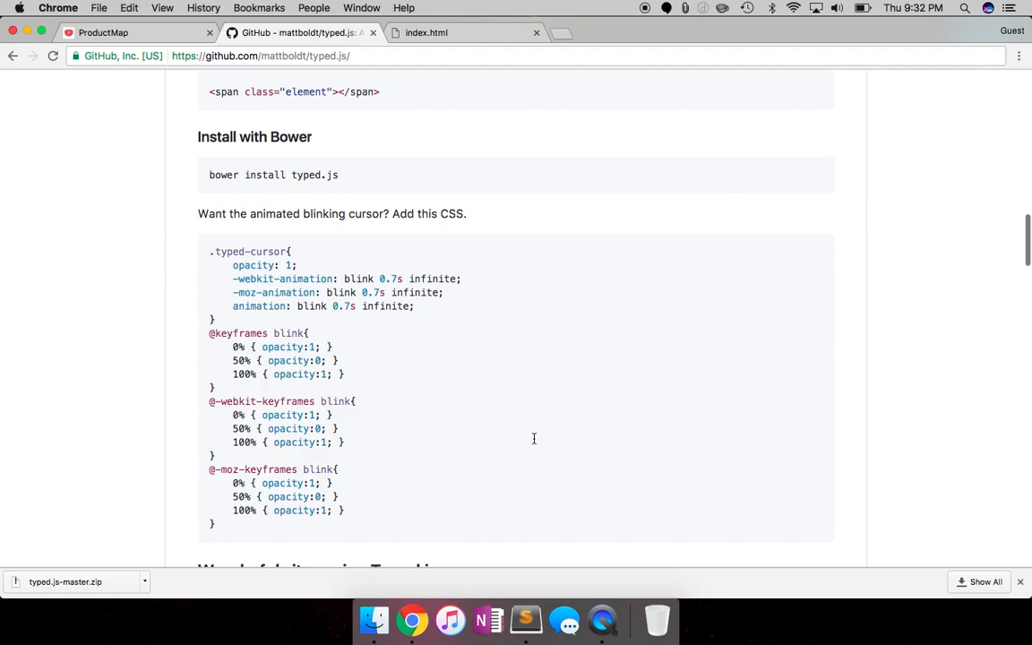
scroll("up", 3)
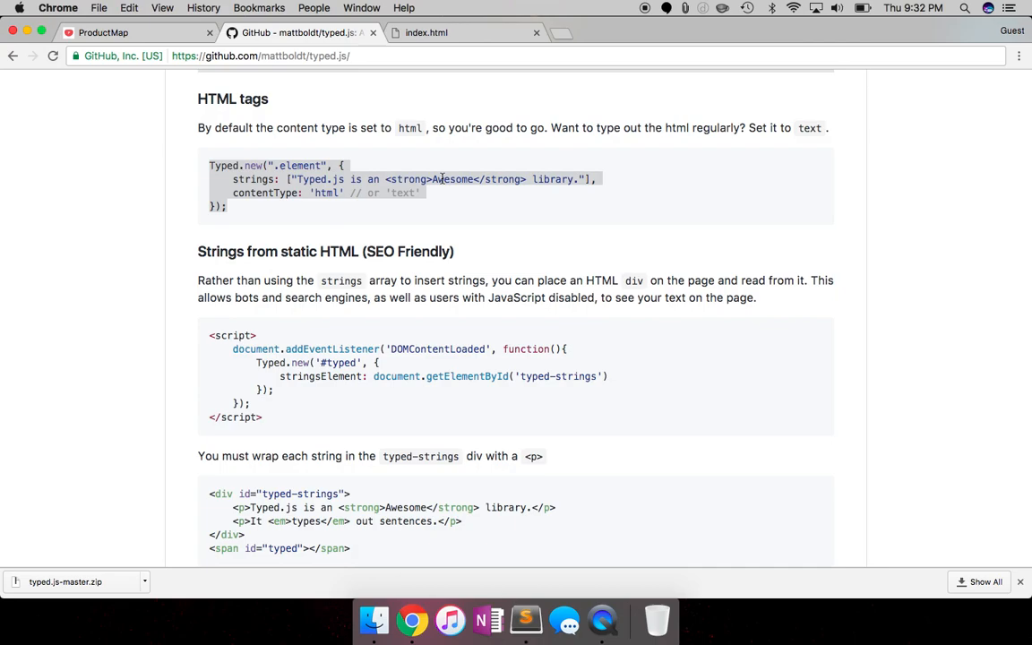
scroll("down", 3)
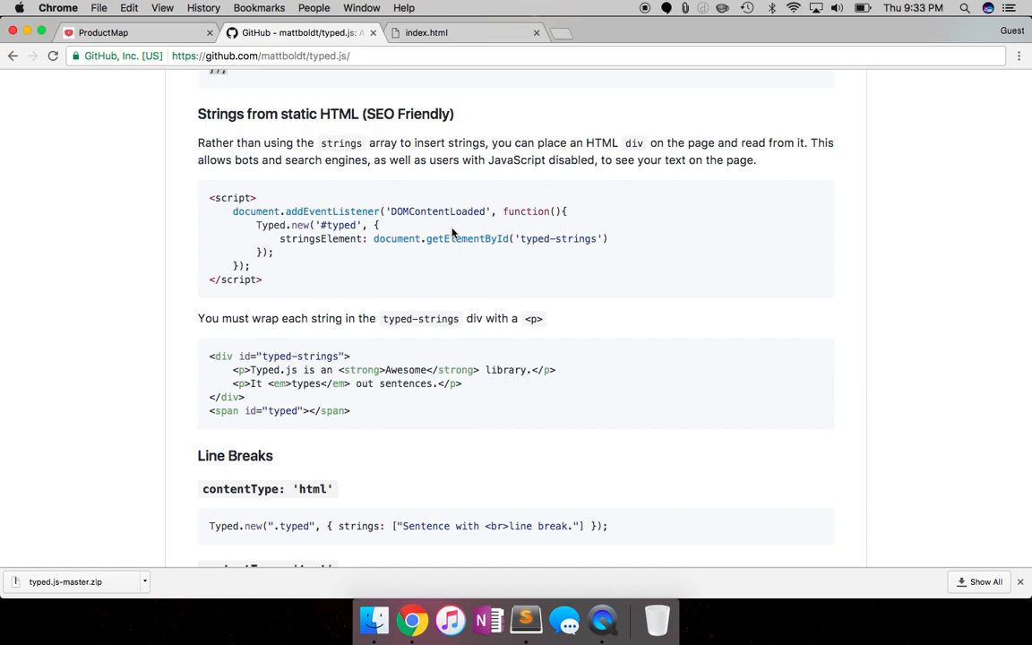
left_click_drag(210, 355, 346, 370)
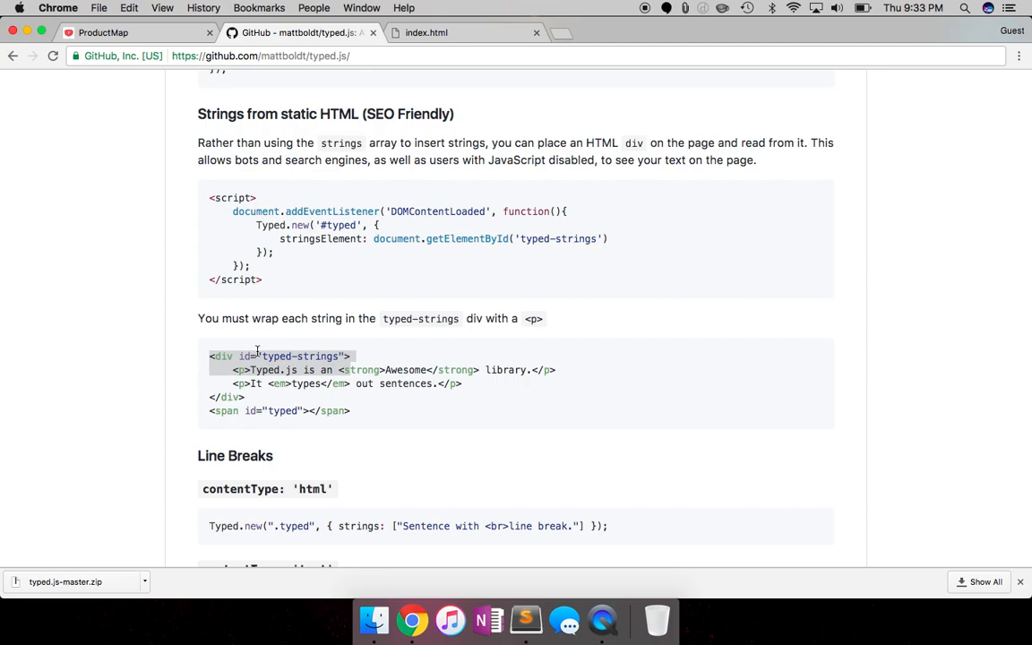
scroll("down", 3)
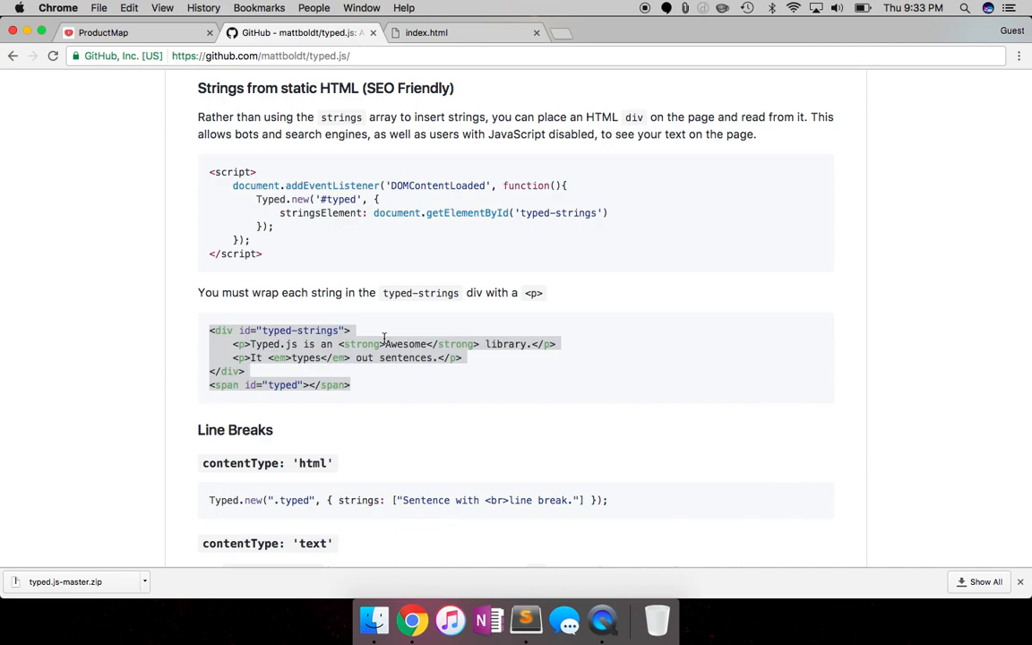
left_click(525, 619)
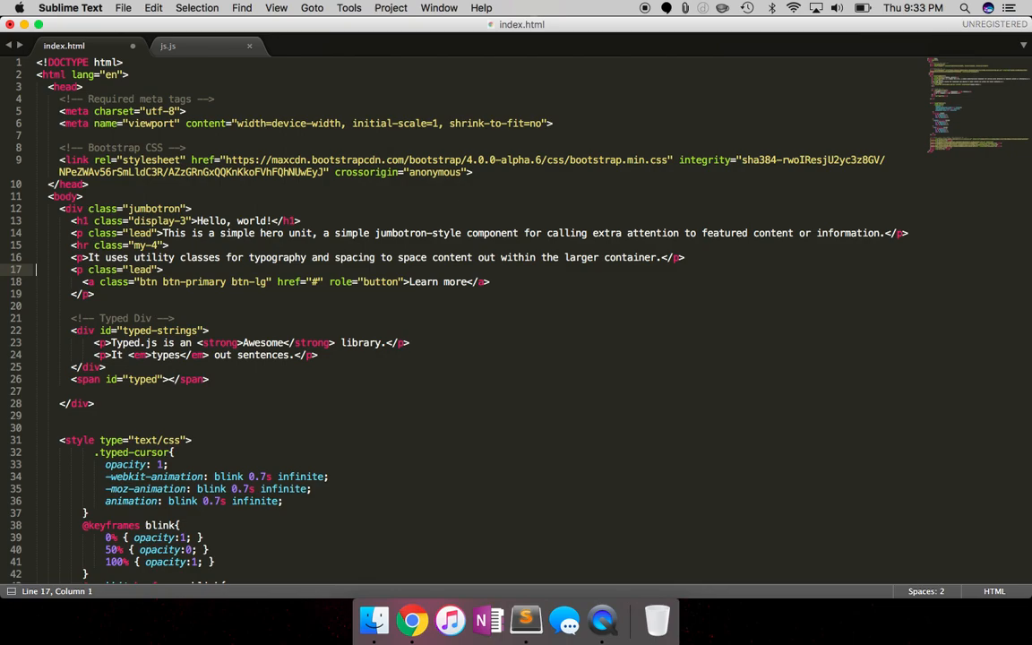
Select the jumbotron lead sentence to split into the typed-strings paragraphs.
left_click_drag(159, 233, 349, 233)
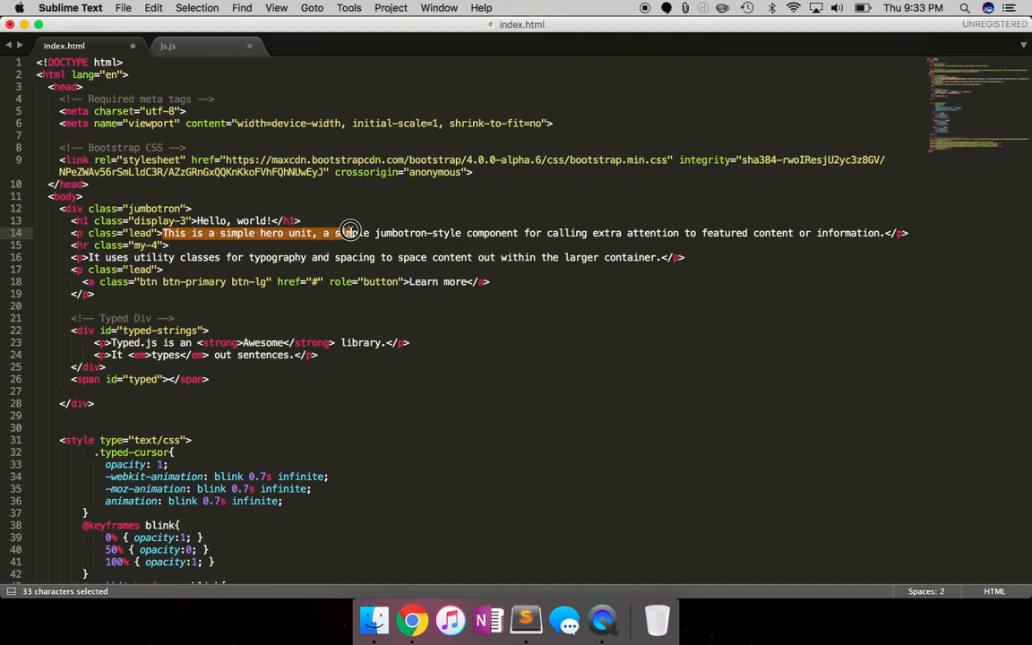
left_click_drag(349, 233, 515, 232)
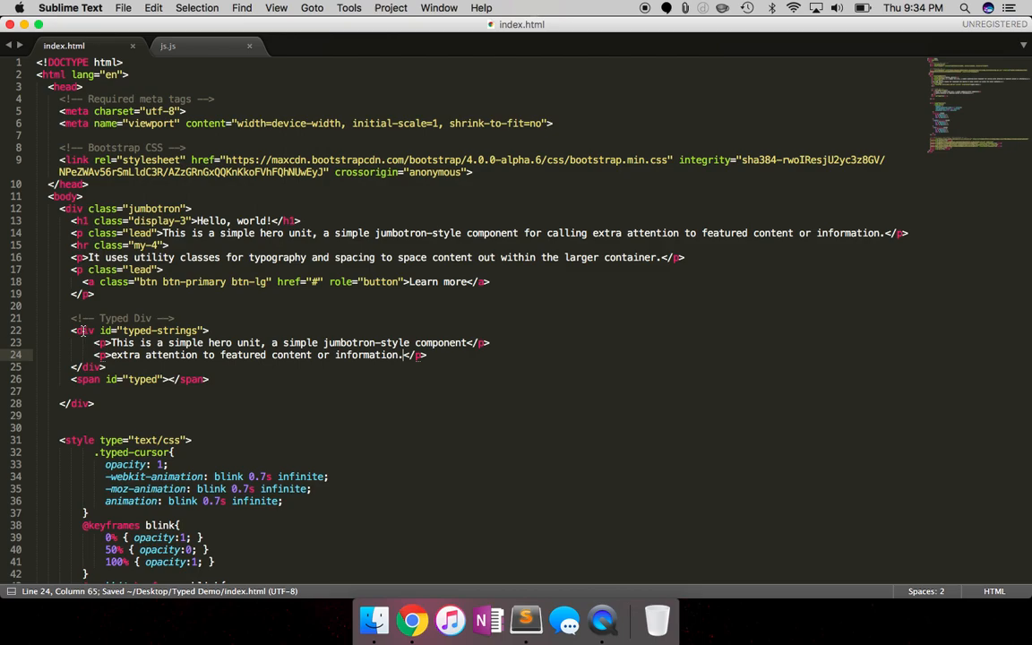
double_click(143, 329)
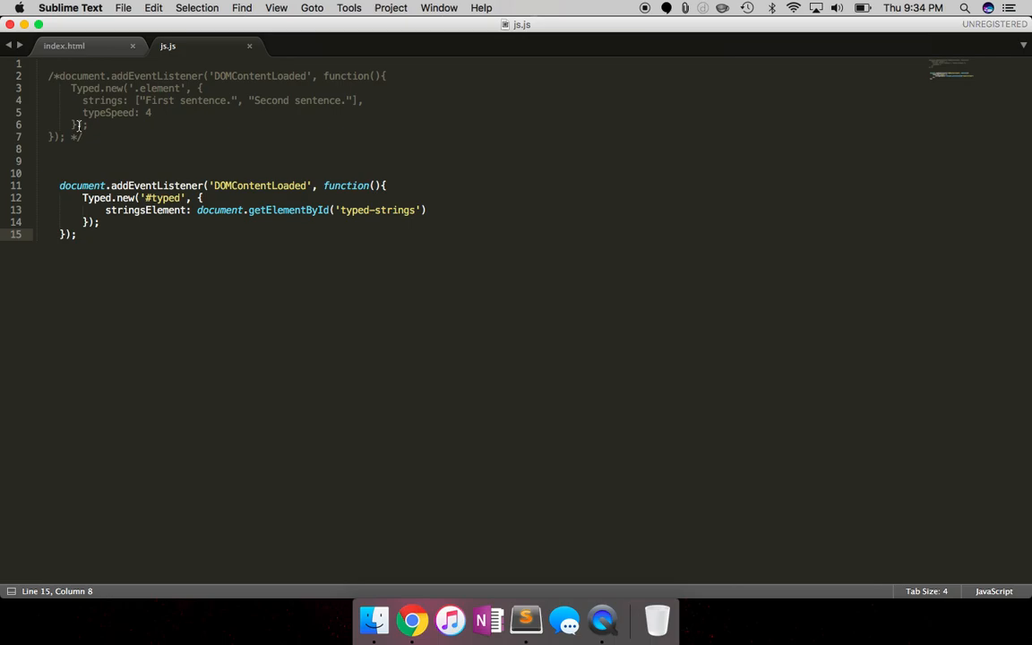
left_click(64, 45)
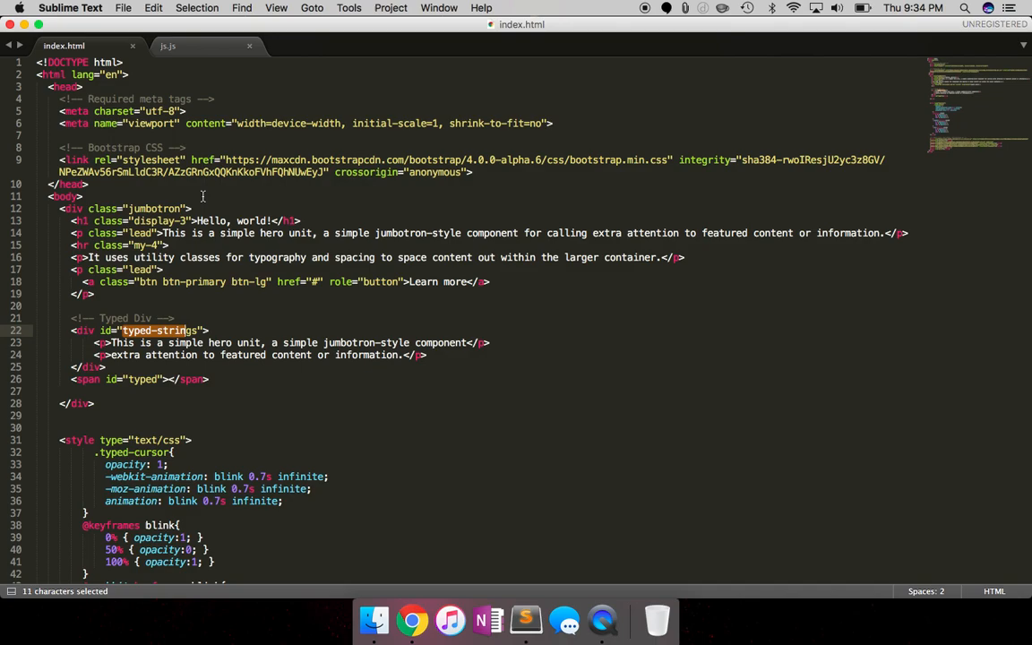
left_click(167, 46)
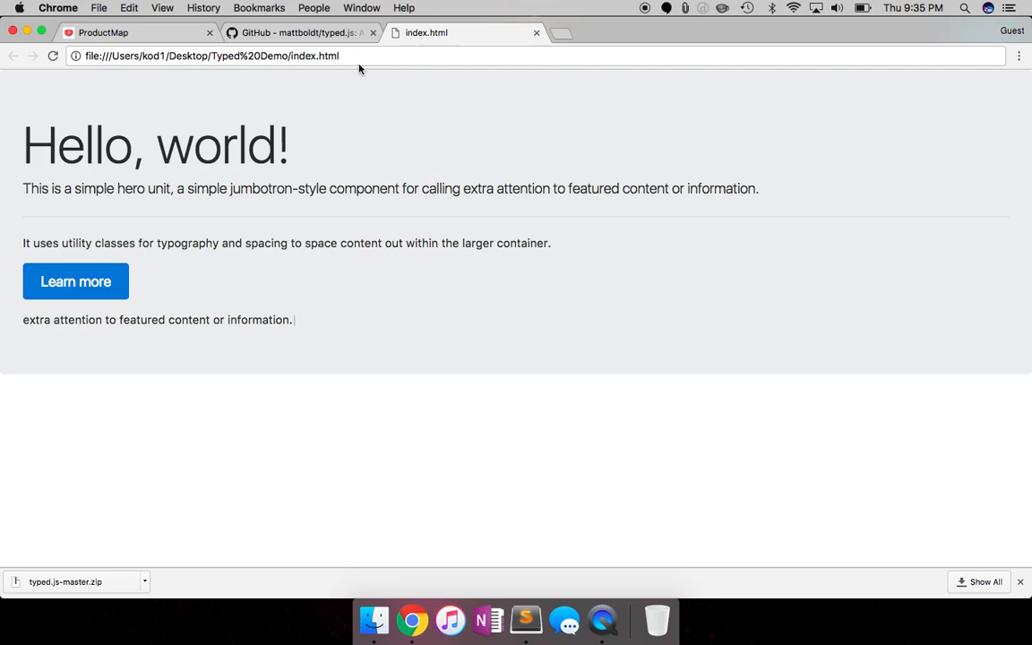
Scroll the Typed.js readme down to the Customization options section.
left_click(300, 33)
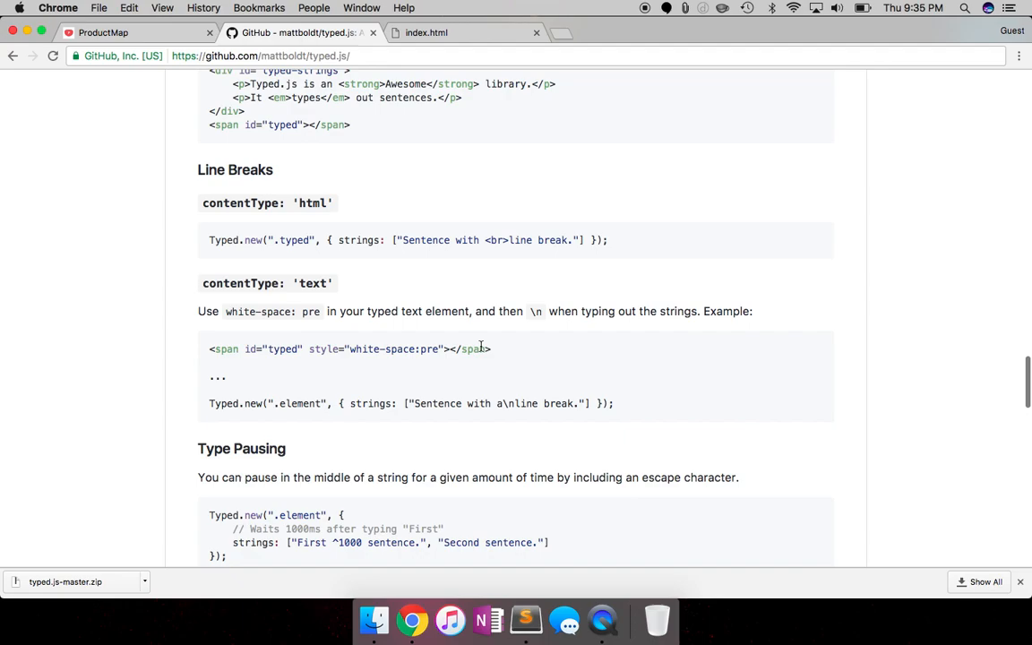
scroll("down", 3)
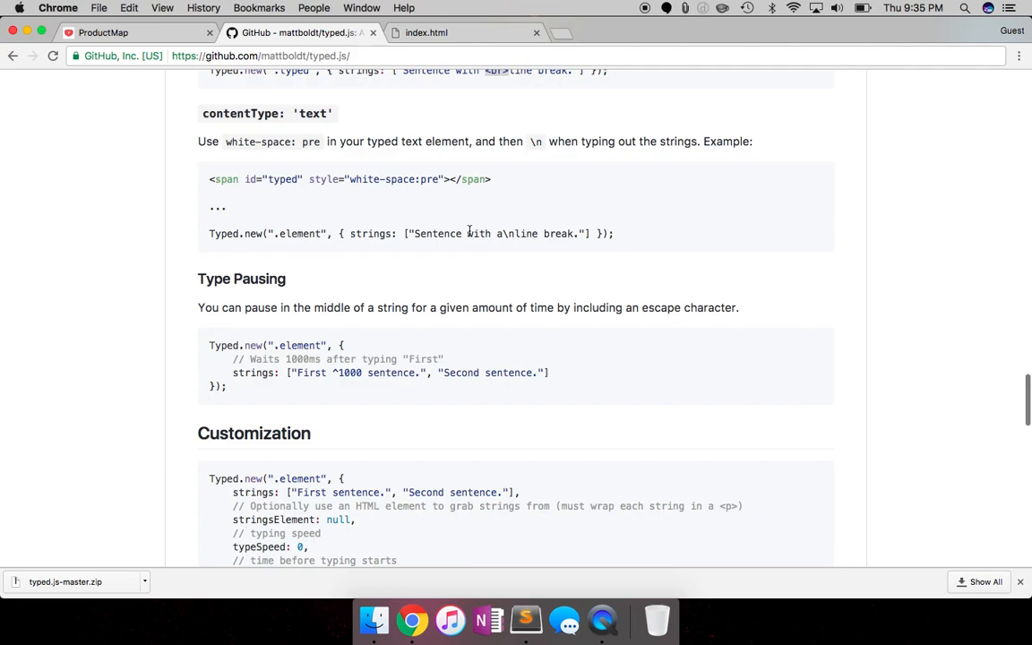
scroll("down", 3)
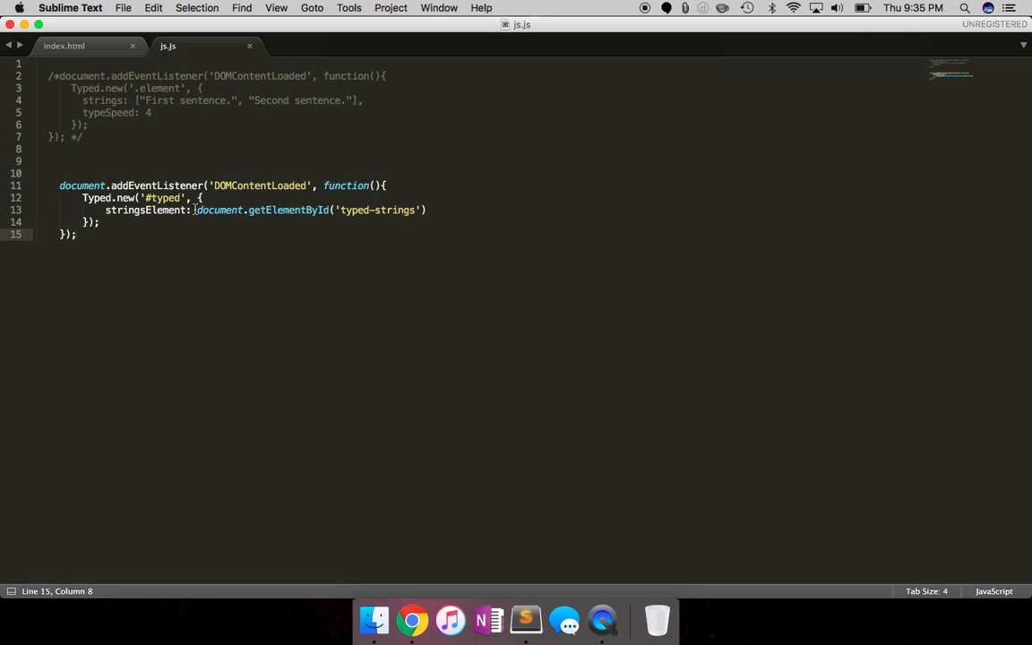
Add typeSpeed: 10 and backDelay: 1000 after stringsElement, checking the readme's option names.
double_click(116, 112)
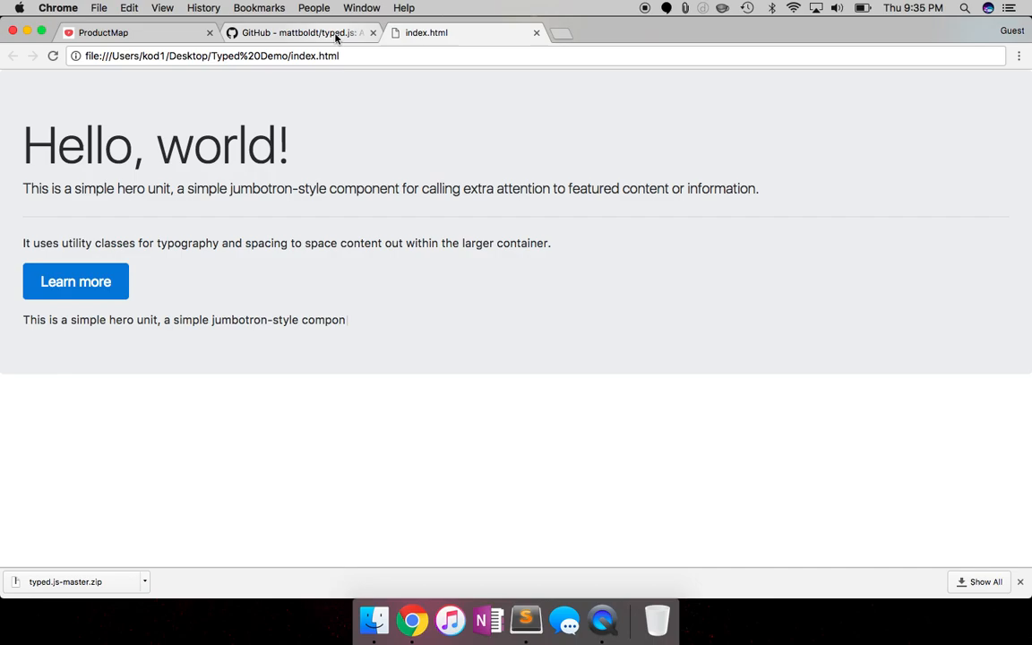
left_click(300, 32)
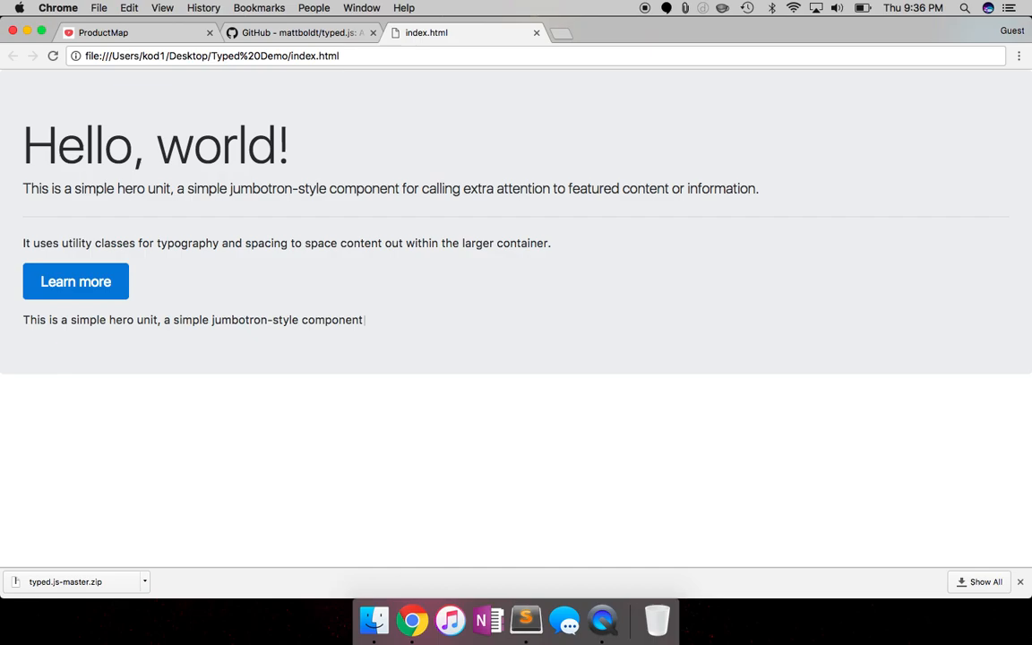
left_click(296, 32)
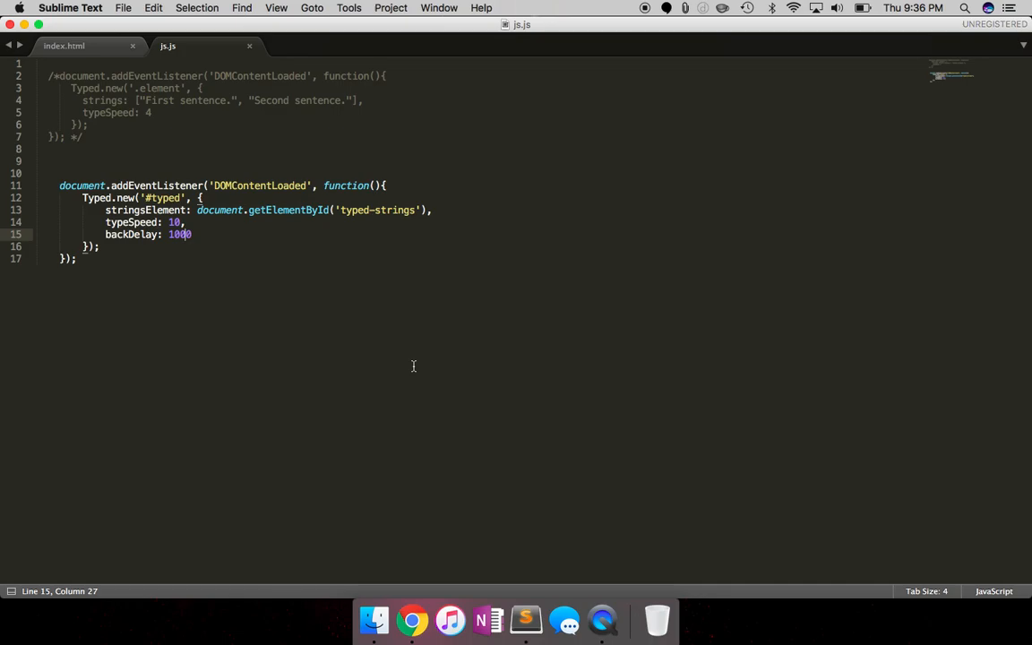
left_click(411, 620)
type("callback: function() {")
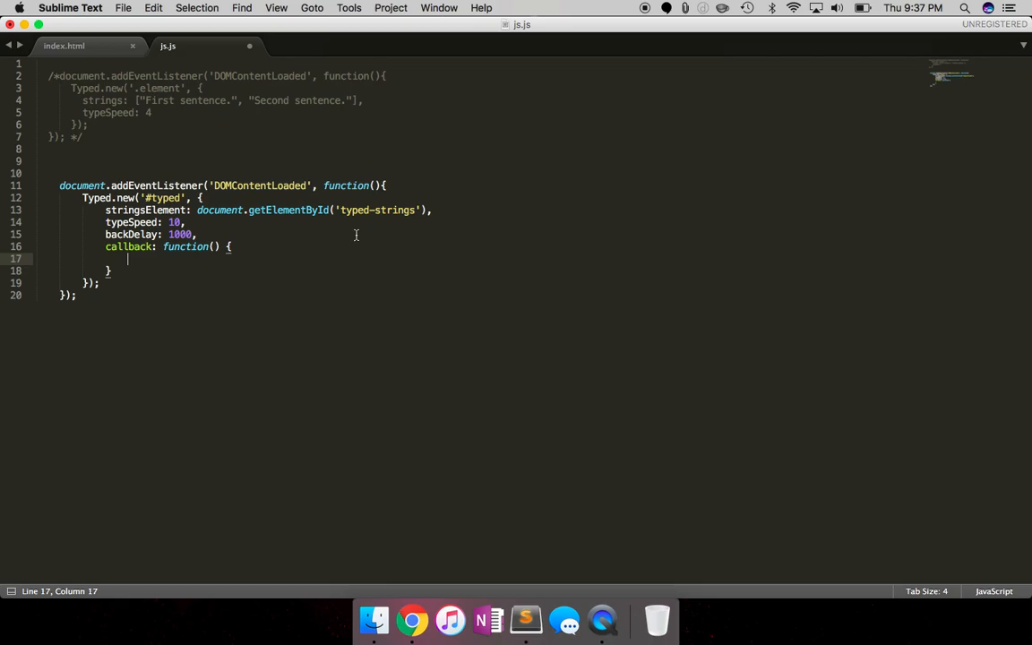
Put alert('Hello WOrld') in the callback, test in Chrome, and dismiss the alert.
type("alert('')")
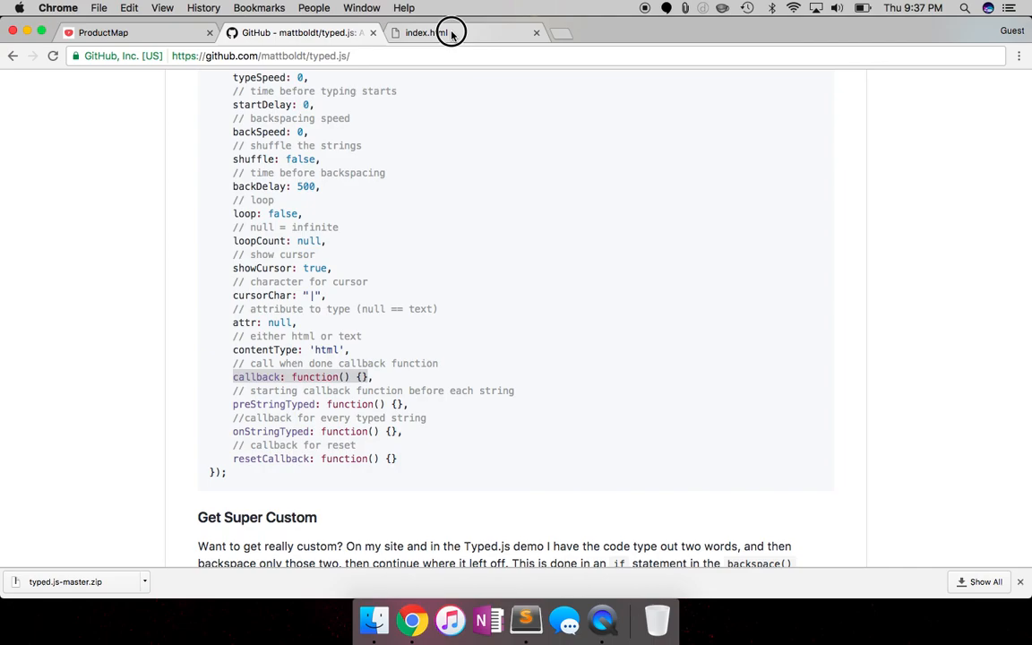
left_click(450, 32)
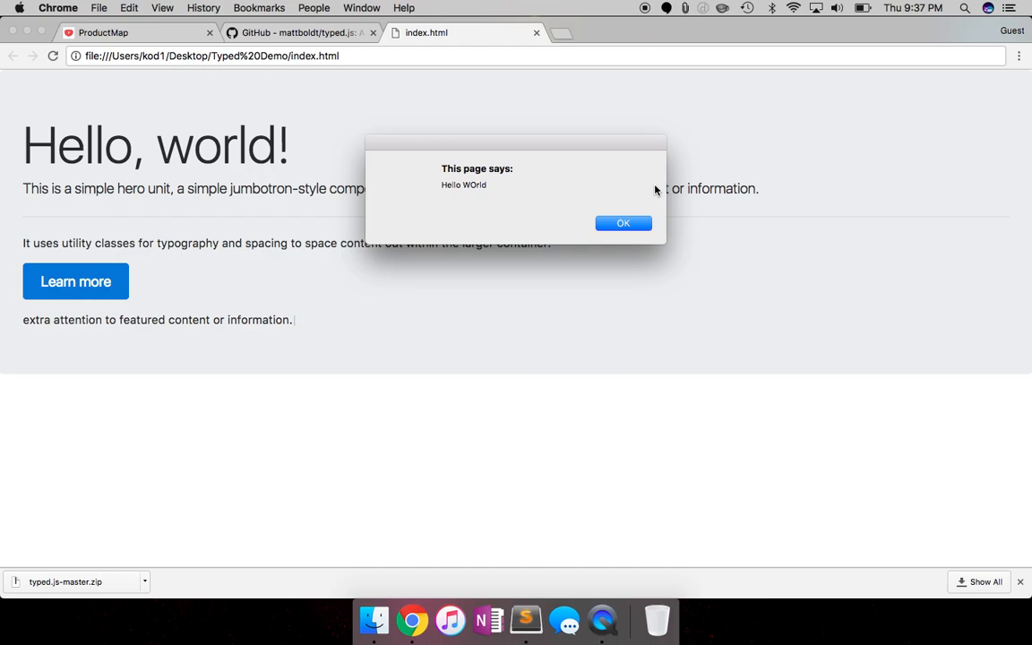
left_click(526, 619)
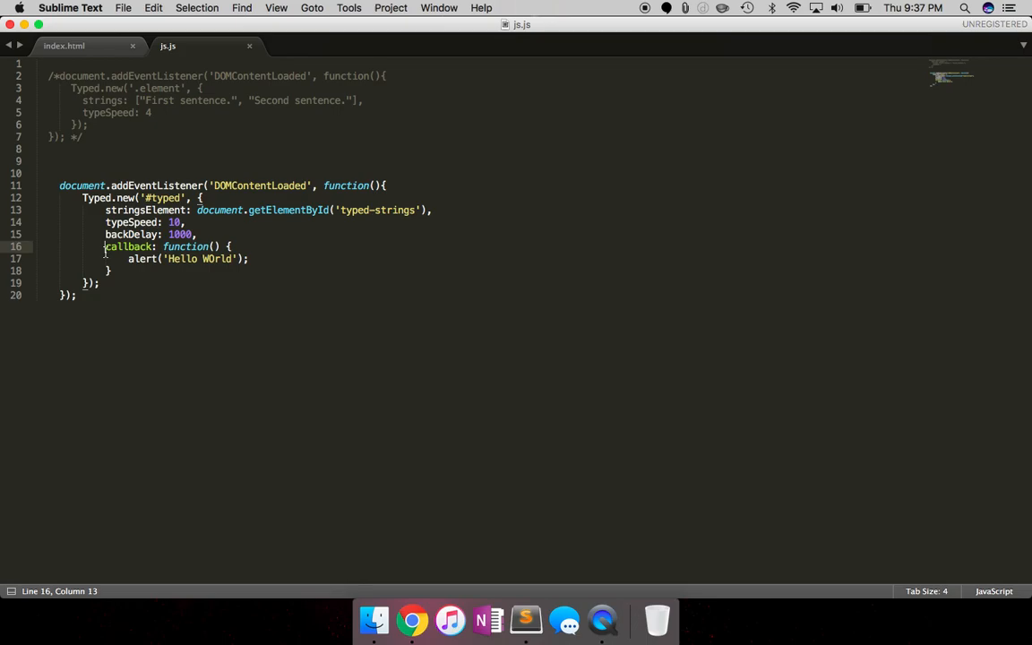